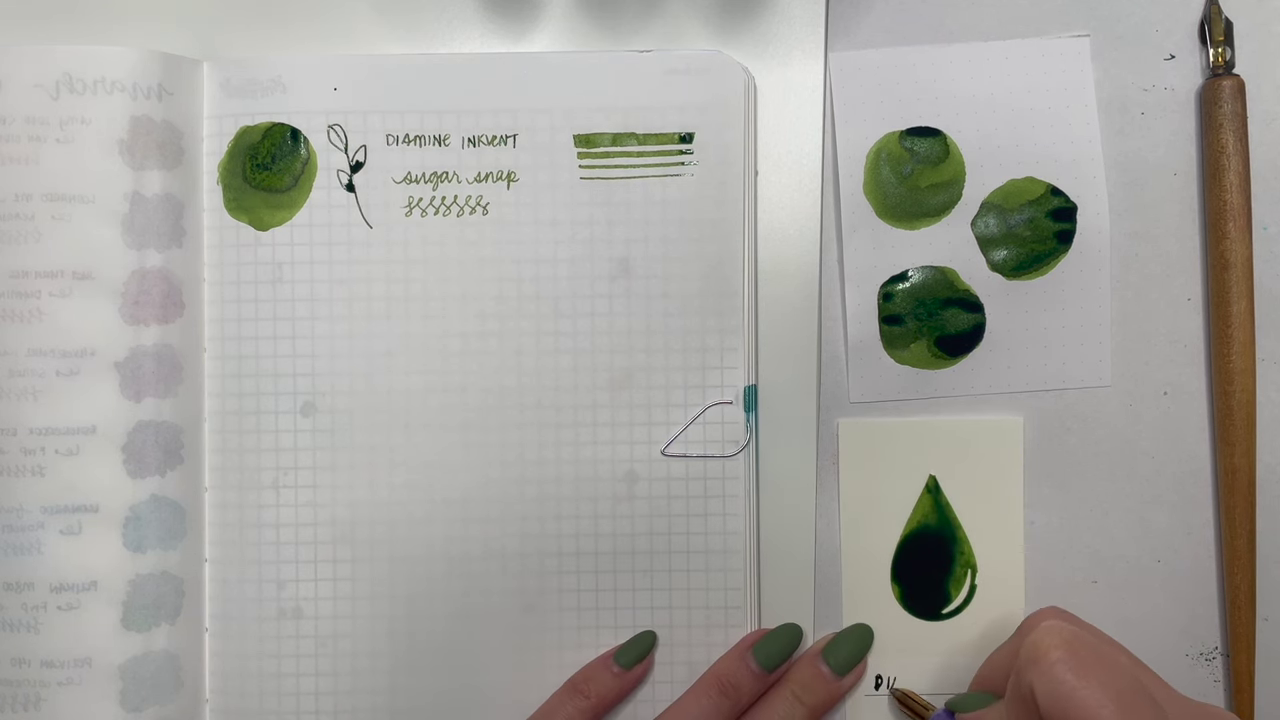
type("DIAMINE")
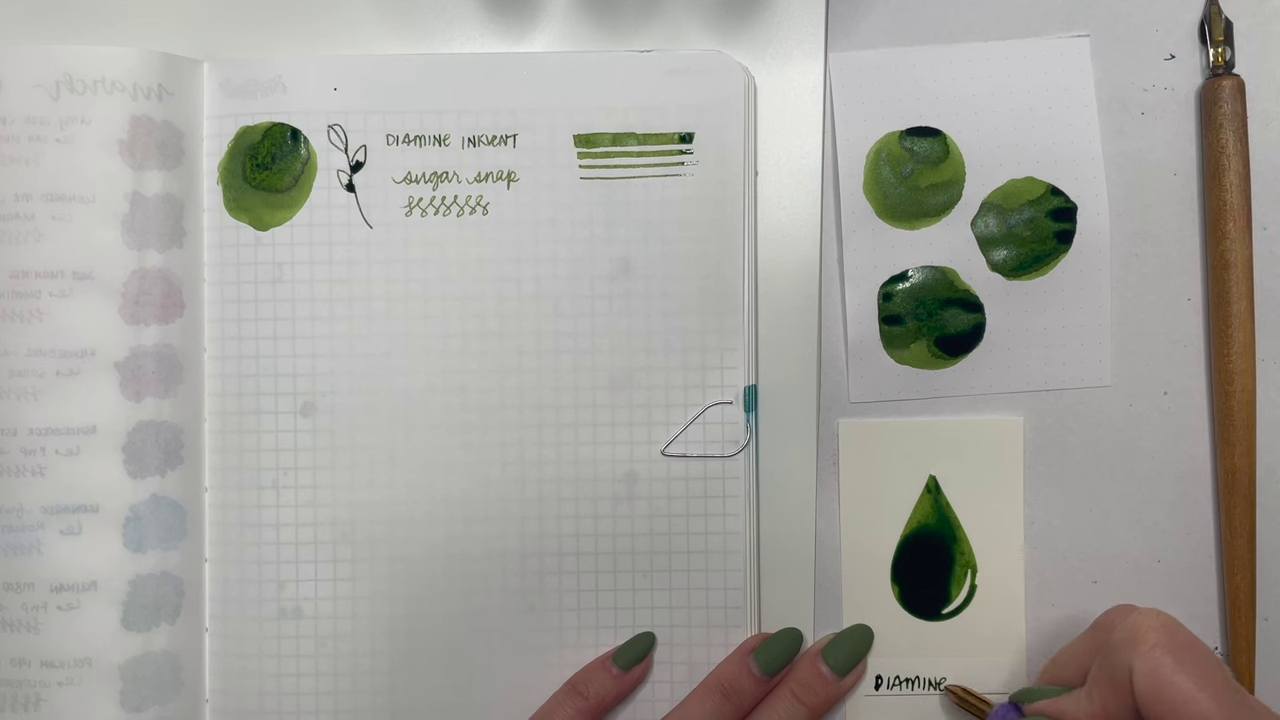